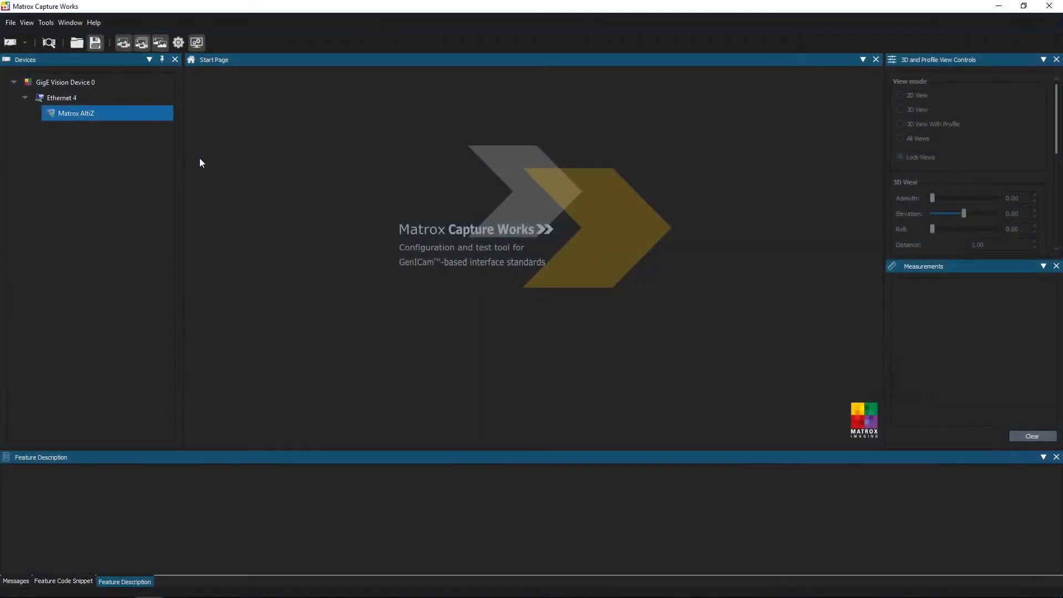
{"action": "mouse_move", "coordinate": [85, 73]}
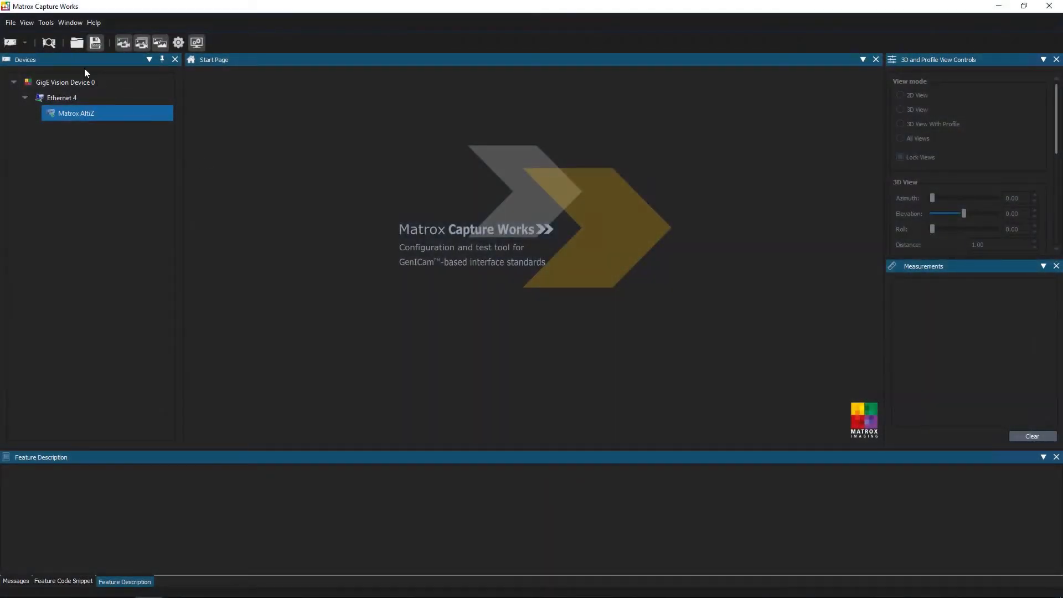
- Bring up the Matrox AltiZ camera's Feature Browser from the Devices tree
{"action": "double_click", "coordinate": [77, 113]}
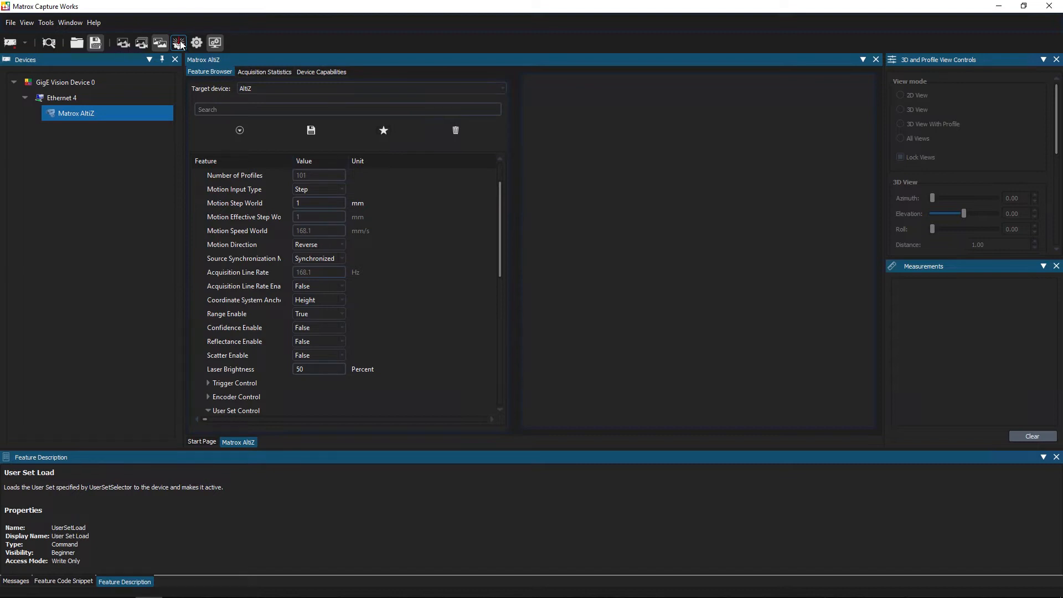
- In the AltiZ Setup view, narrow the Z volume, set laser brightness 75 and exposure 400 µs
{"action": "left_click", "coordinate": [179, 42]}
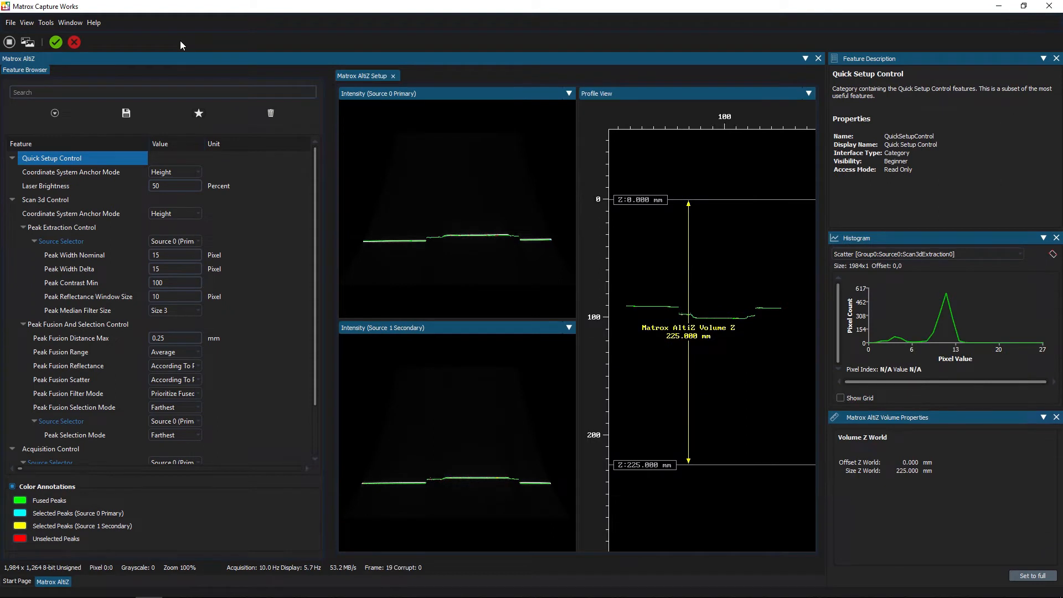
{"action": "mouse_move", "coordinate": [361, 118]}
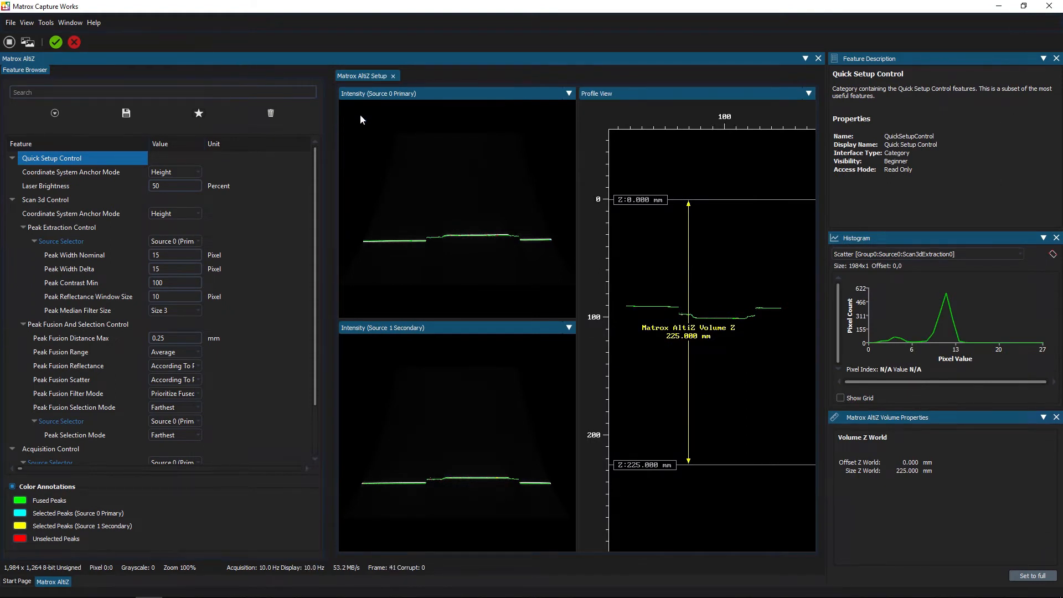
{"action": "mouse_move", "coordinate": [442, 332]}
{"action": "type", "text": "10"}
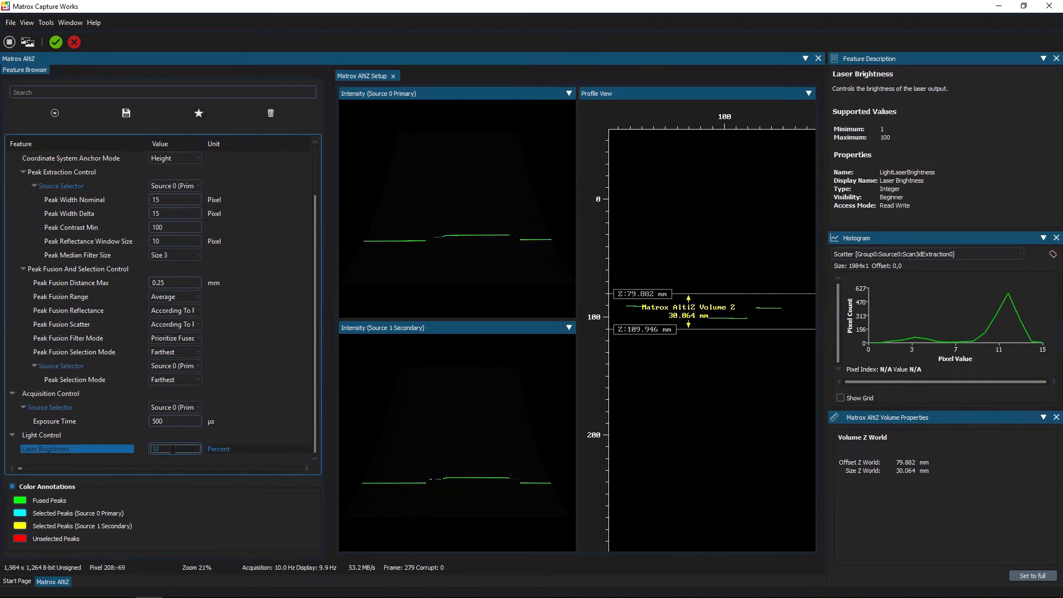
{"action": "left_click", "coordinate": [173, 448]}
{"action": "type", "text": "75"}
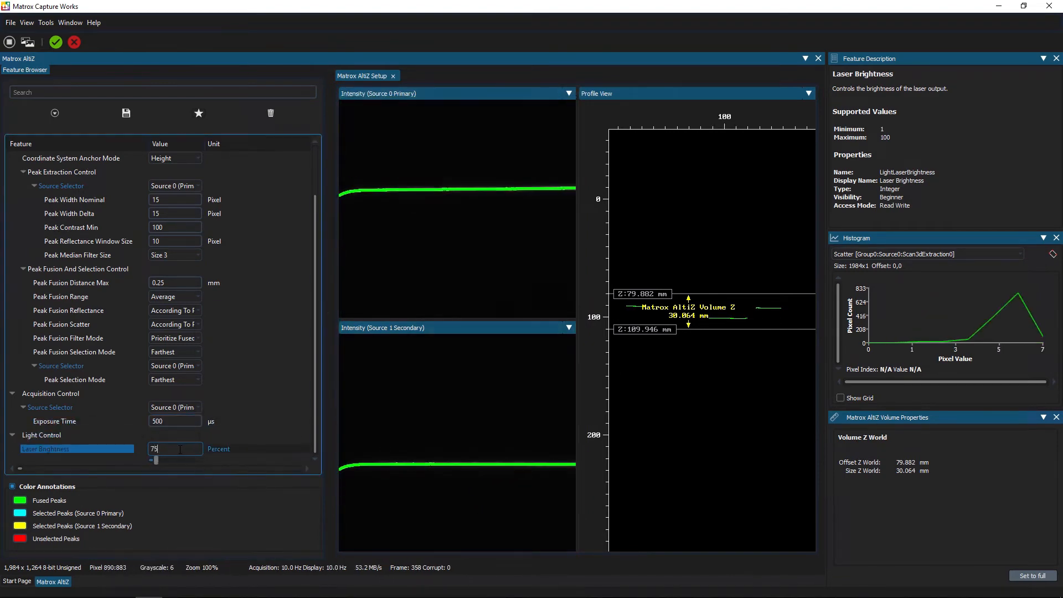
{"action": "left_click", "coordinate": [56, 42]}
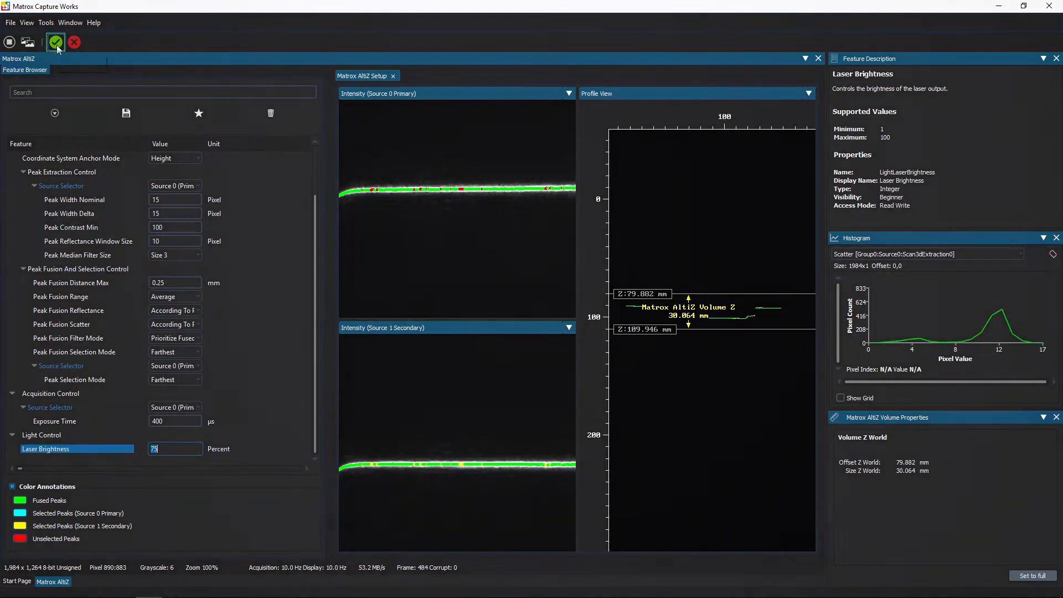
- Accept the setup with the green check and show the Feature Code Snippet
{"action": "left_click", "coordinate": [55, 41]}
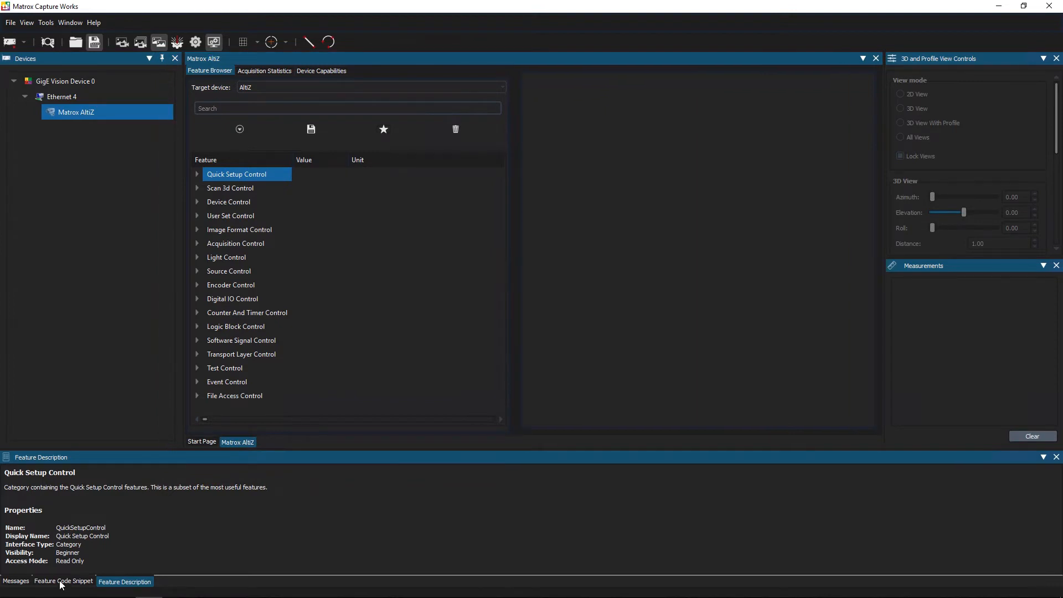
{"action": "left_click", "coordinate": [64, 582]}
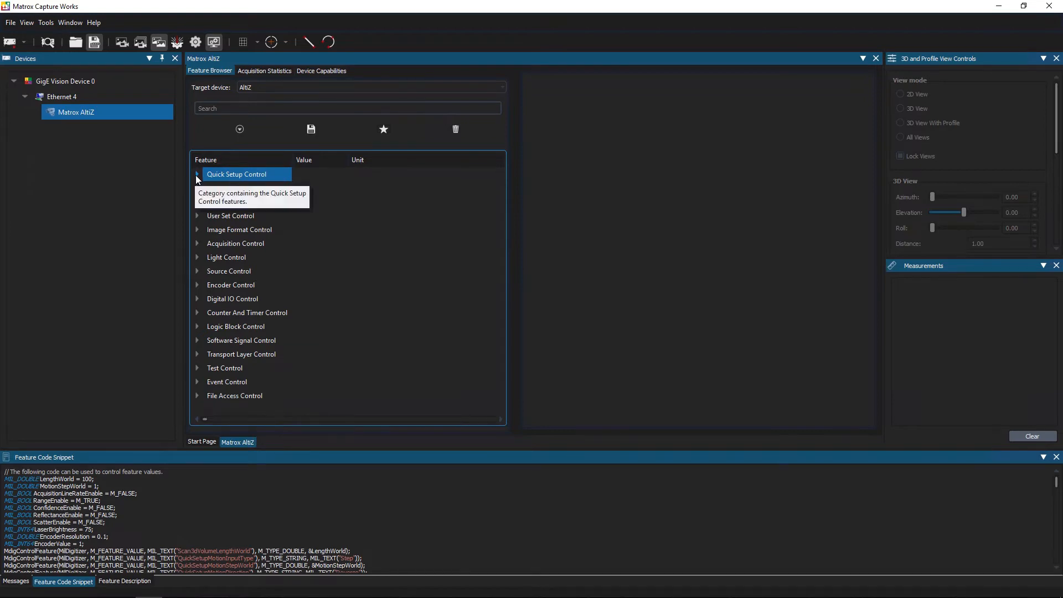
- In Quick Setup Control, set Motion Input Type to Speed with Motion Speed World 100
{"action": "left_click", "coordinate": [197, 174]}
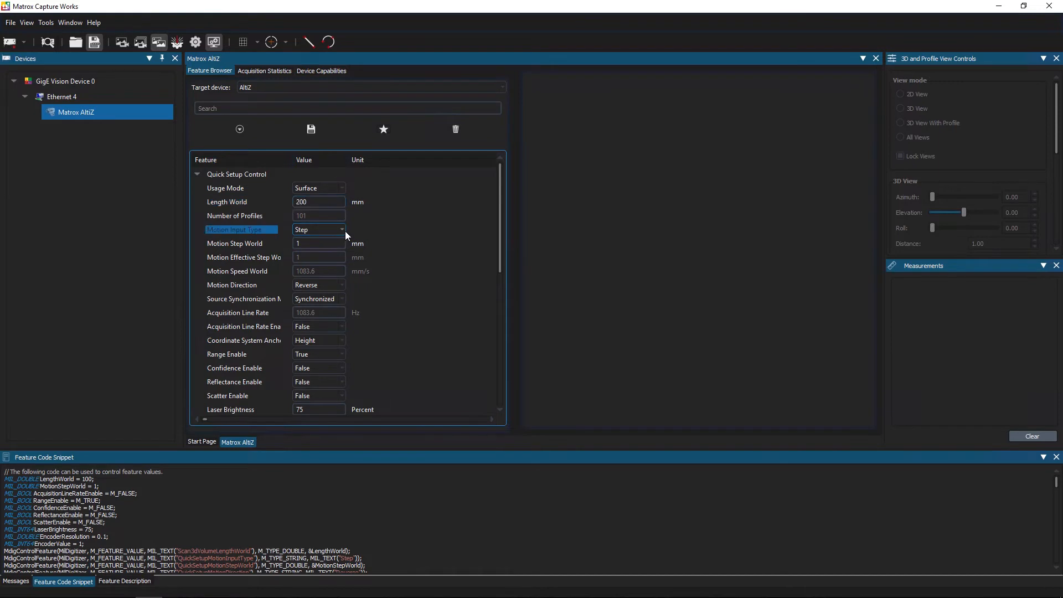
{"action": "left_click", "coordinate": [319, 230]}
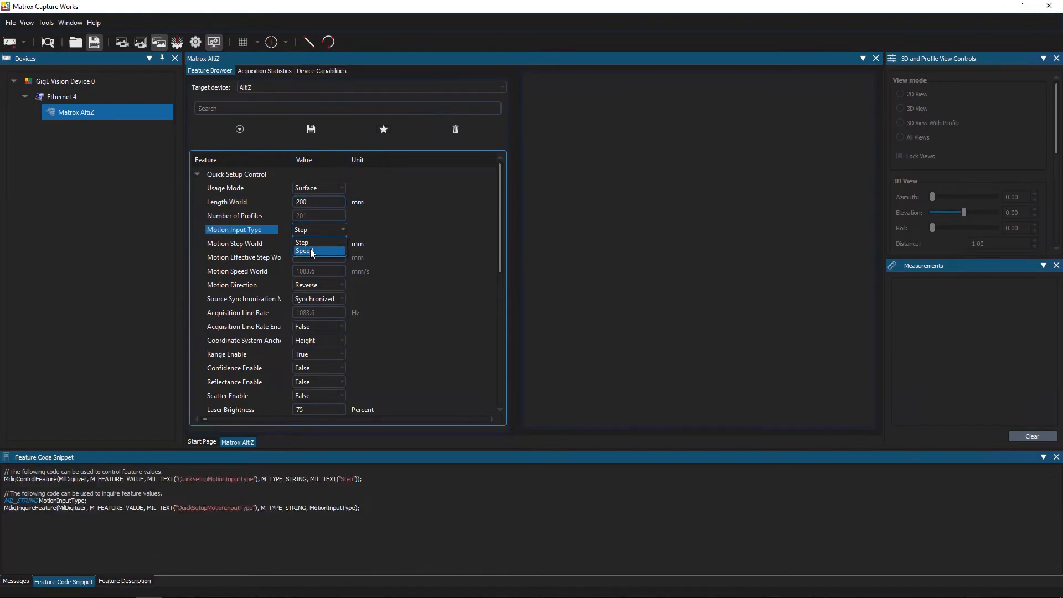
{"action": "left_click", "coordinate": [304, 252]}
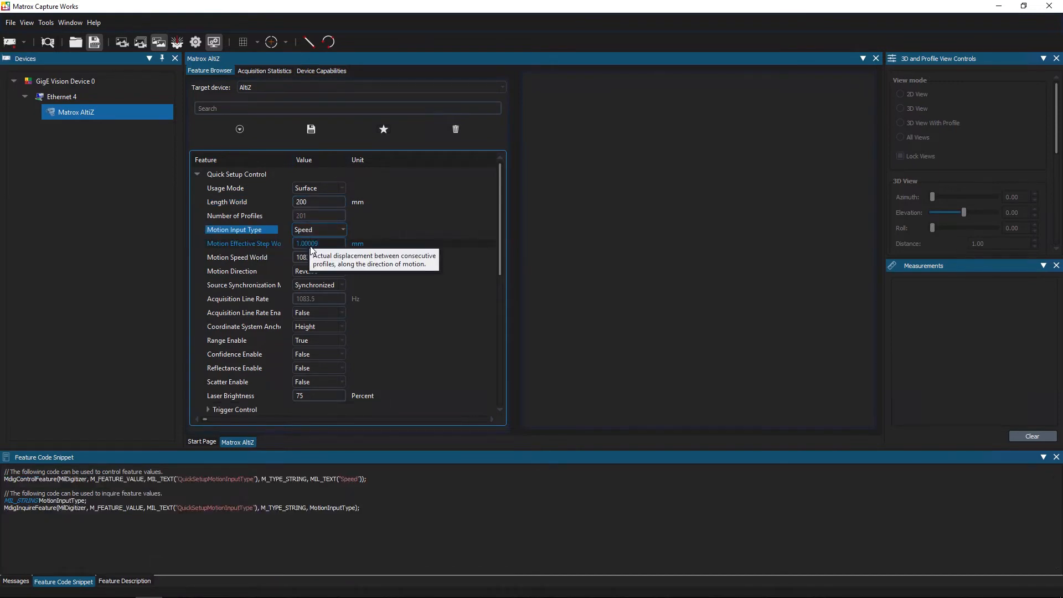
{"action": "mouse_move", "coordinate": [313, 262]}
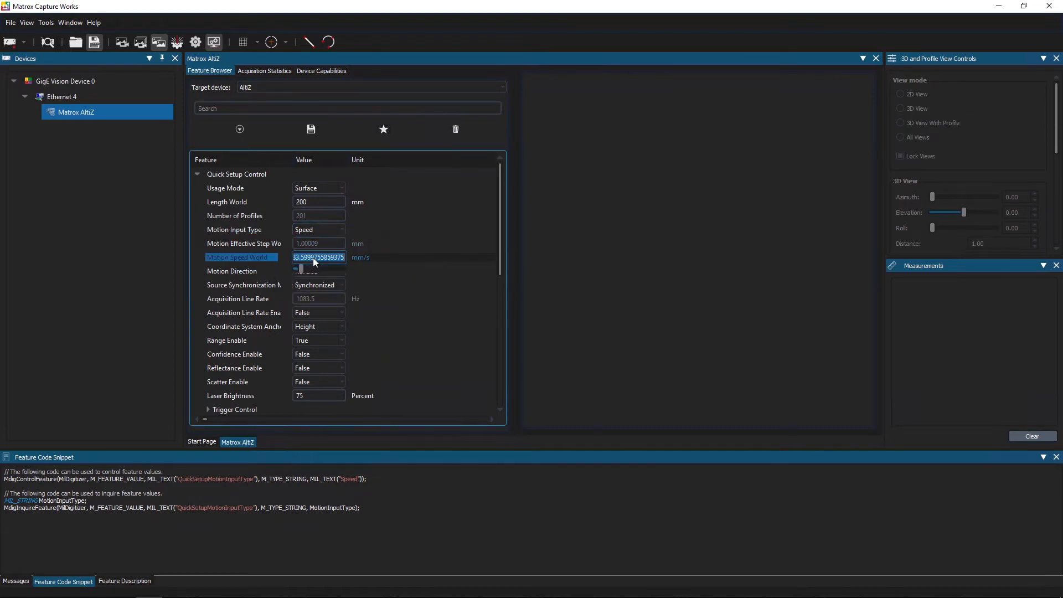
{"action": "type", "text": "100"}
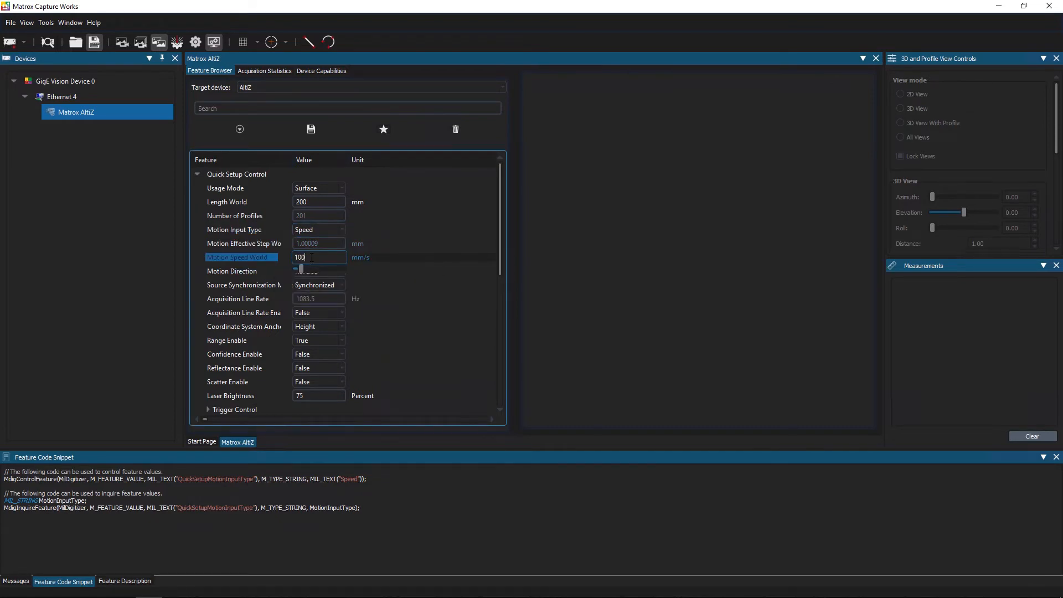
{"action": "left_click", "coordinate": [240, 271]}
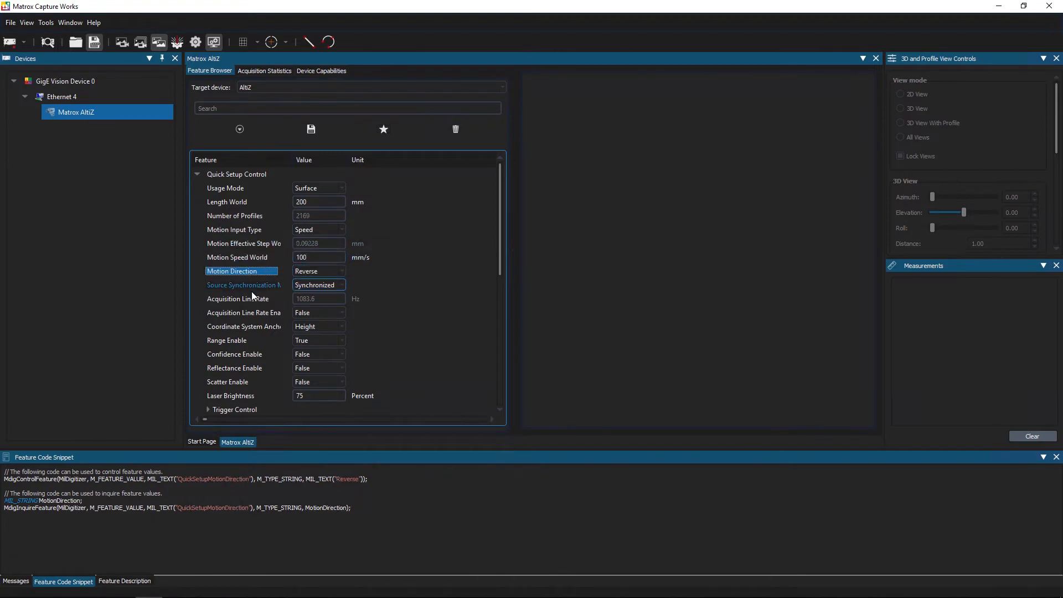
- Set Reflectance Enable to True
{"action": "left_click", "coordinate": [235, 368]}
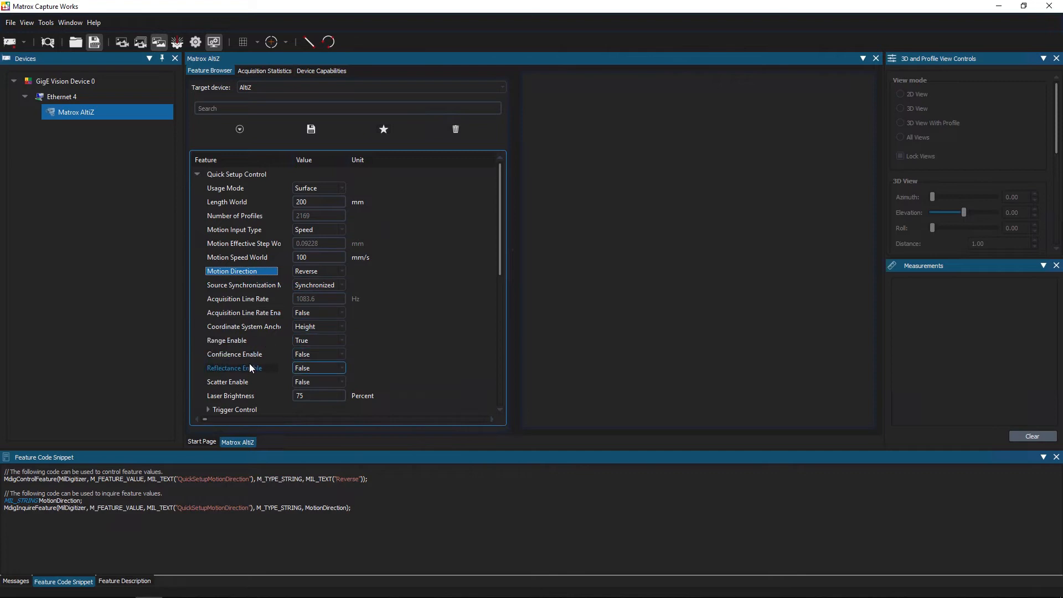
{"action": "left_click", "coordinate": [341, 368]}
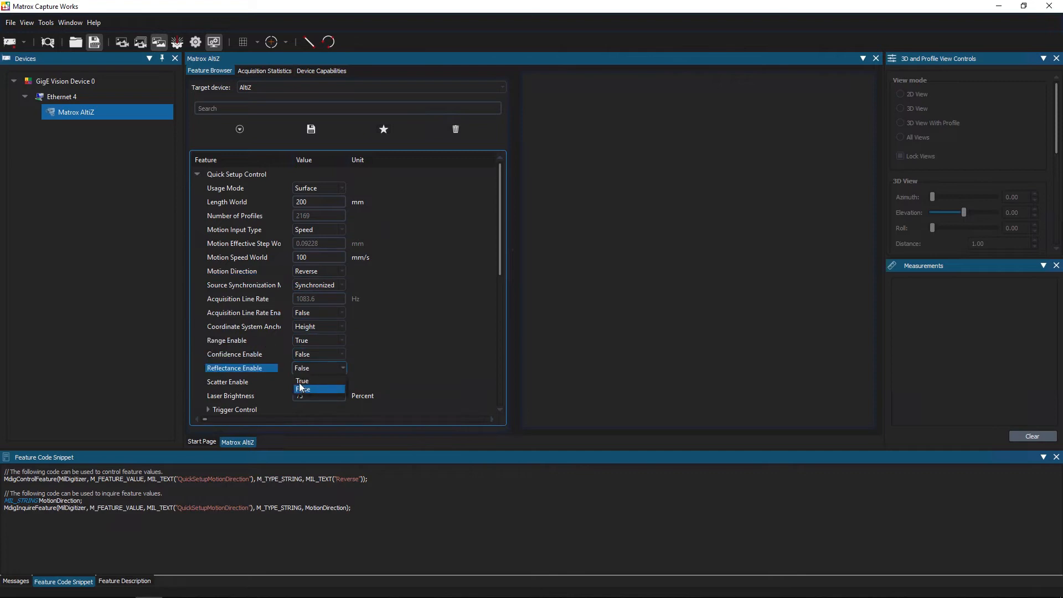
{"action": "left_click", "coordinate": [303, 381]}
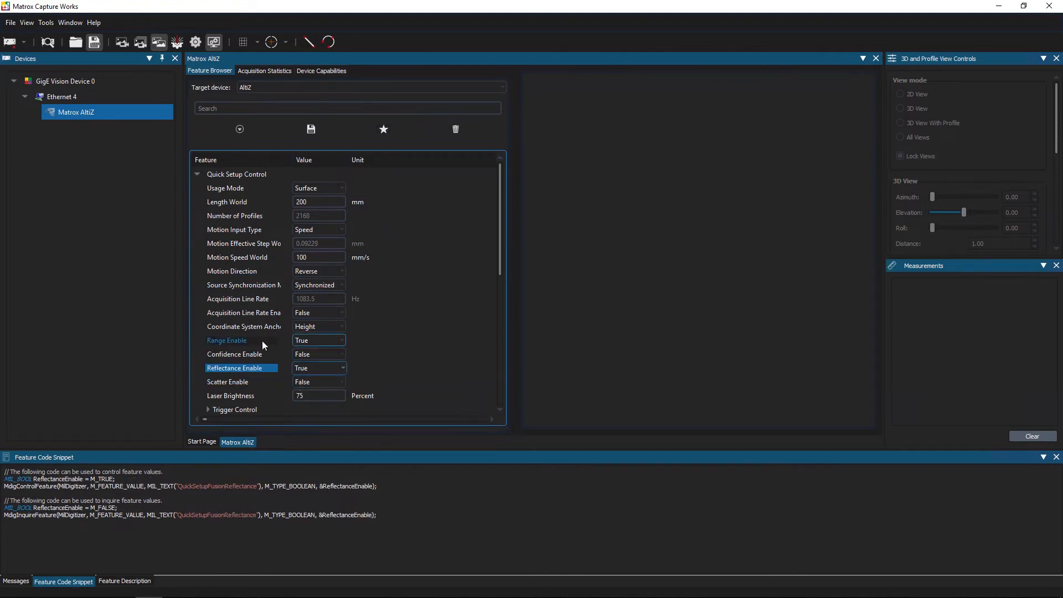
{"action": "scroll", "scroll_direction": "down", "scroll_amount": 3}
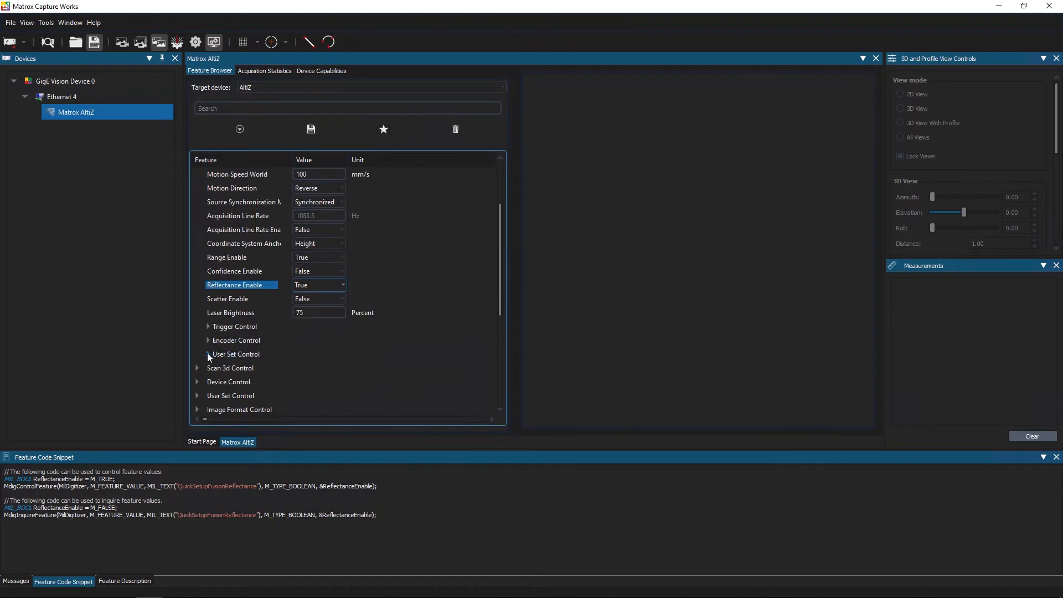
- In User Set Control, select User Set 1 and execute User Set Save
{"action": "left_click", "coordinate": [208, 354]}
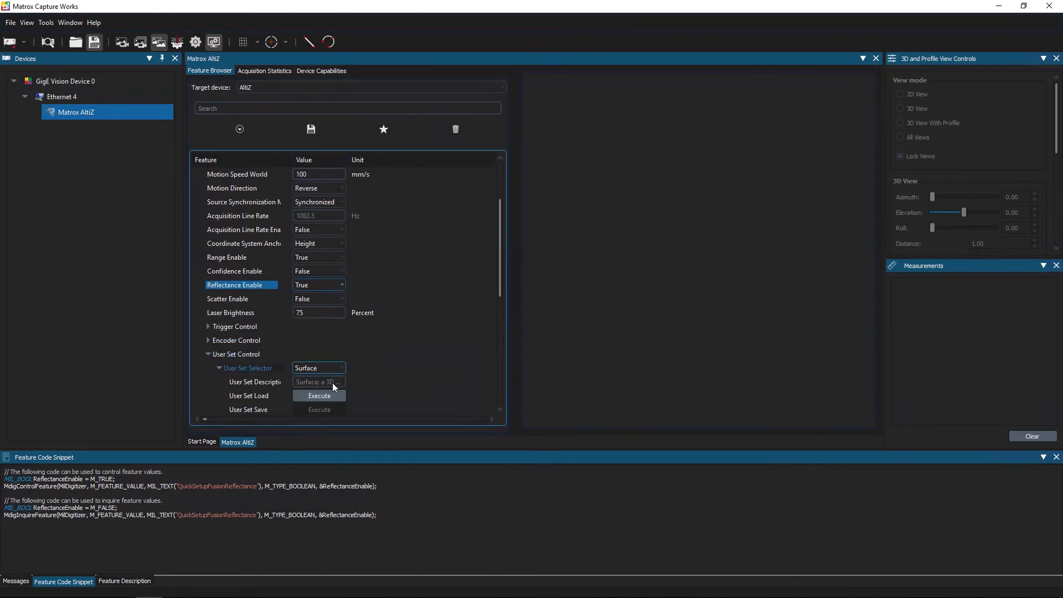
{"action": "left_click", "coordinate": [341, 368]}
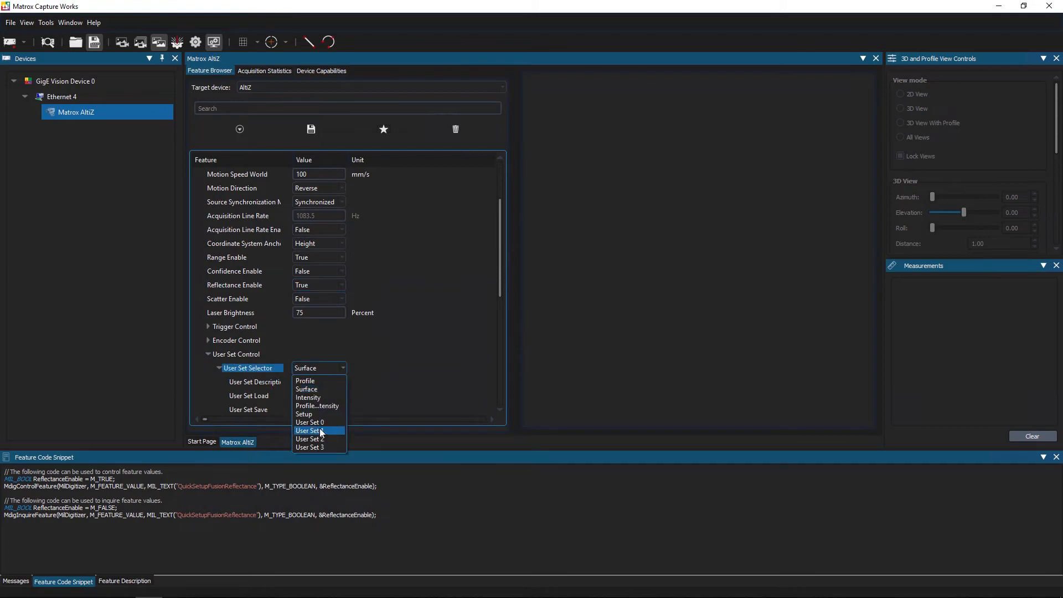
{"action": "left_click", "coordinate": [310, 431]}
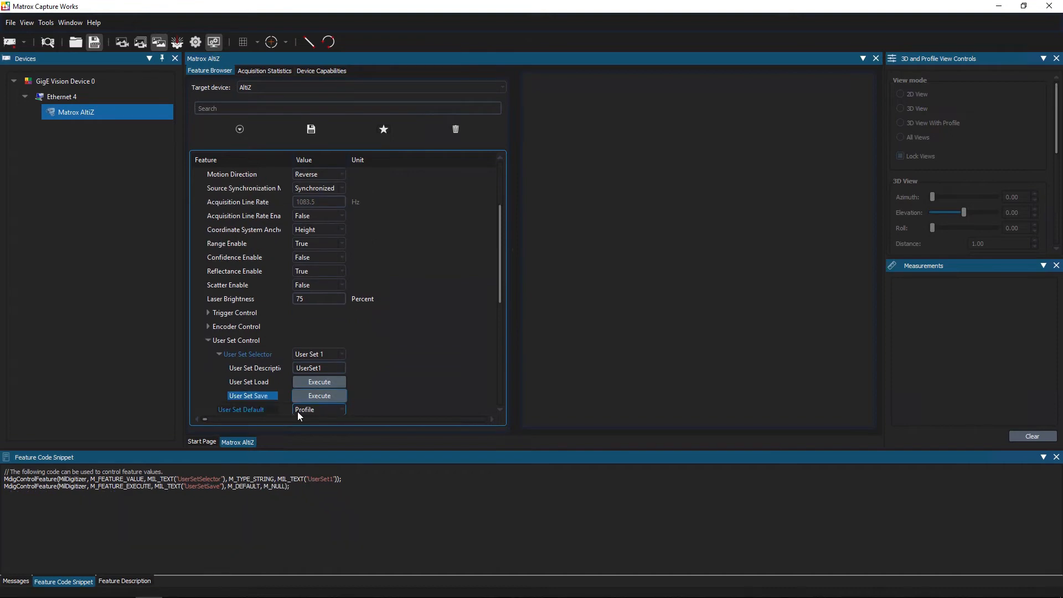
{"action": "scroll", "scroll_direction": "down", "scroll_amount": 3}
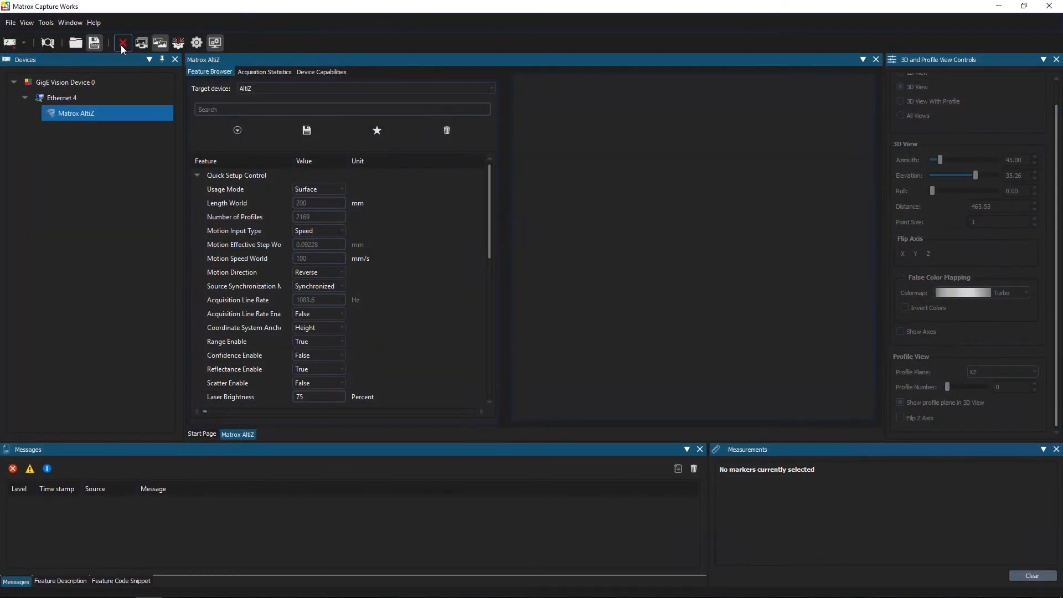
- Grab a surface scan and enable False Color Mapping on the 3D point cloud
{"action": "left_click", "coordinate": [122, 43]}
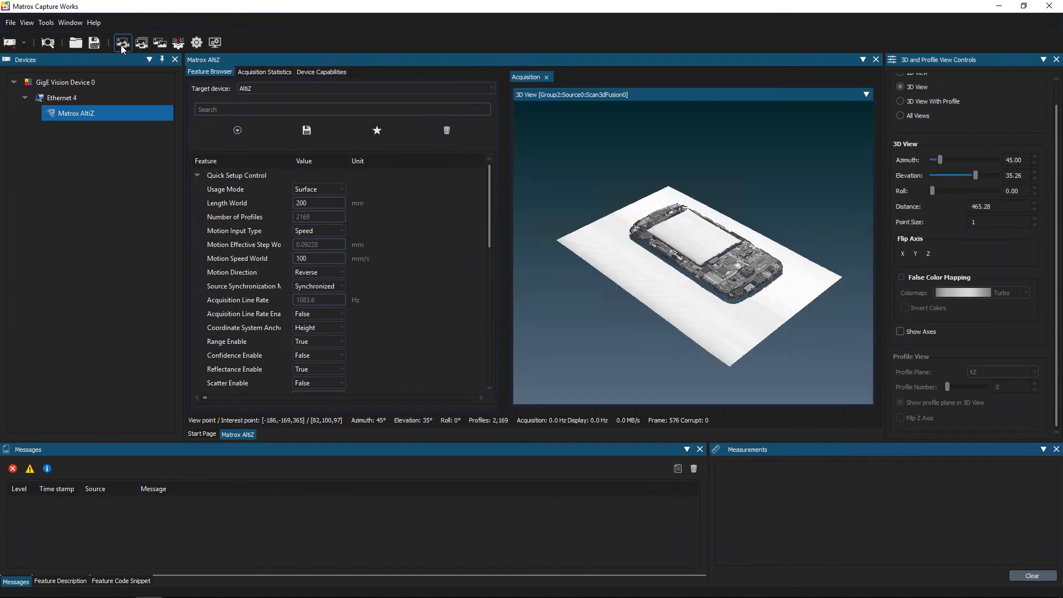
{"action": "mouse_move", "coordinate": [131, 93]}
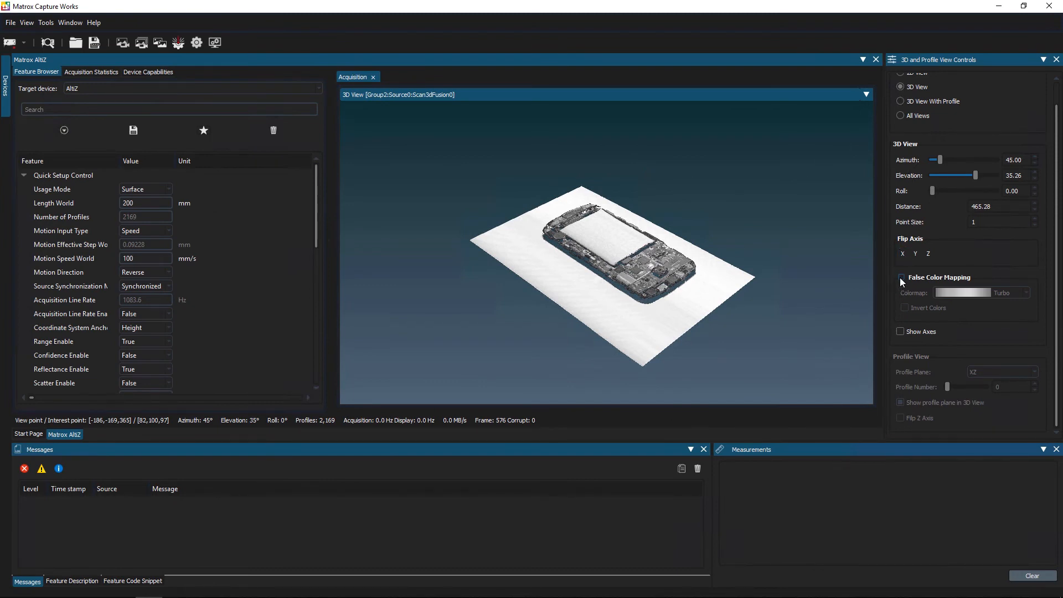
{"action": "left_click", "coordinate": [901, 277]}
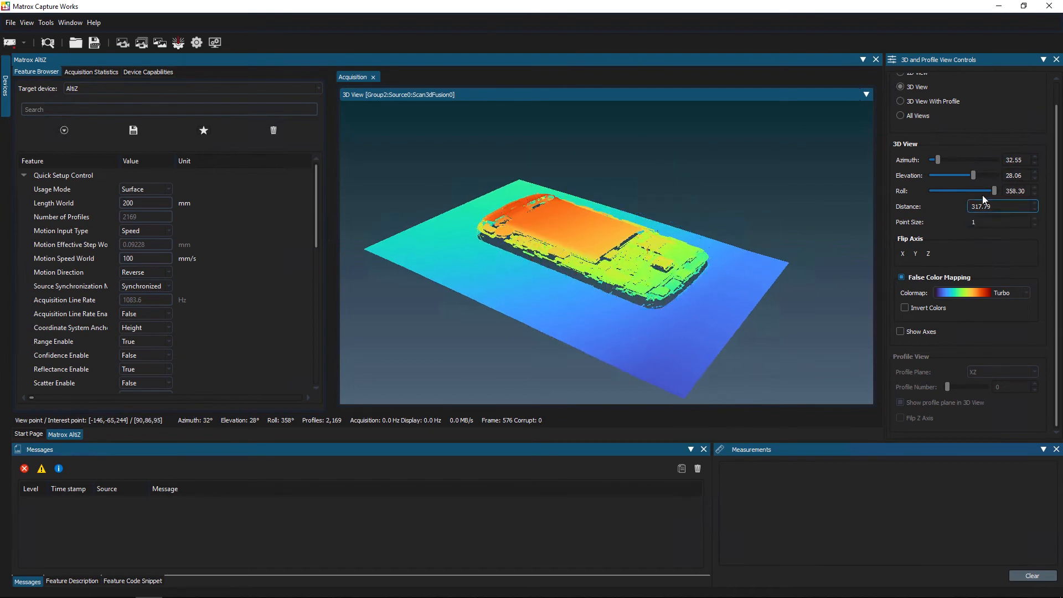
- Switch to 3D View With Profile and place Marker 1 and Marker 2 on the profile line
{"action": "left_click", "coordinate": [901, 101]}
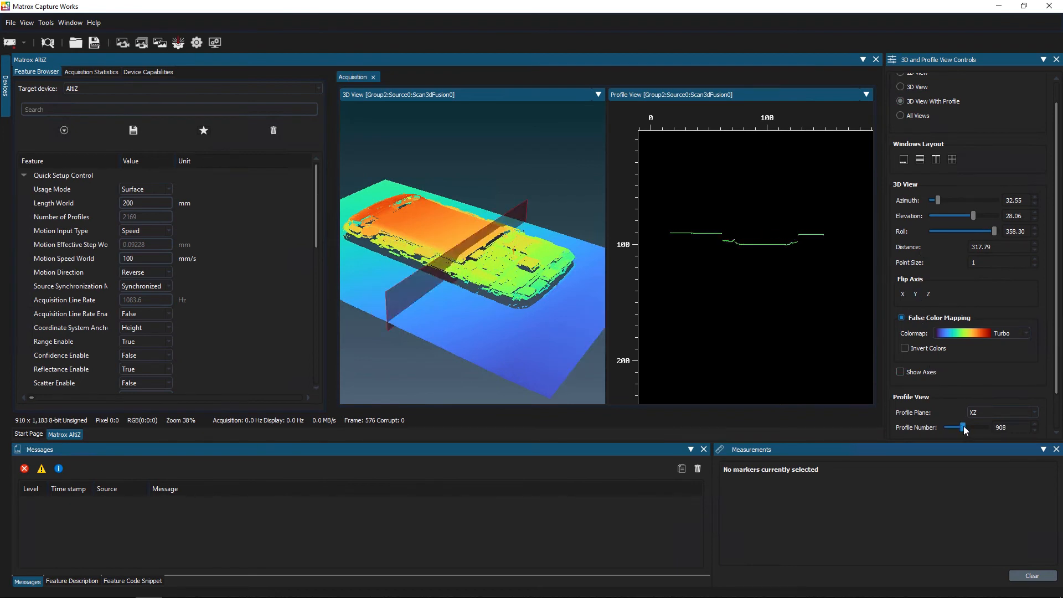
{"action": "scroll", "scroll_direction": "up", "scroll_amount": 3}
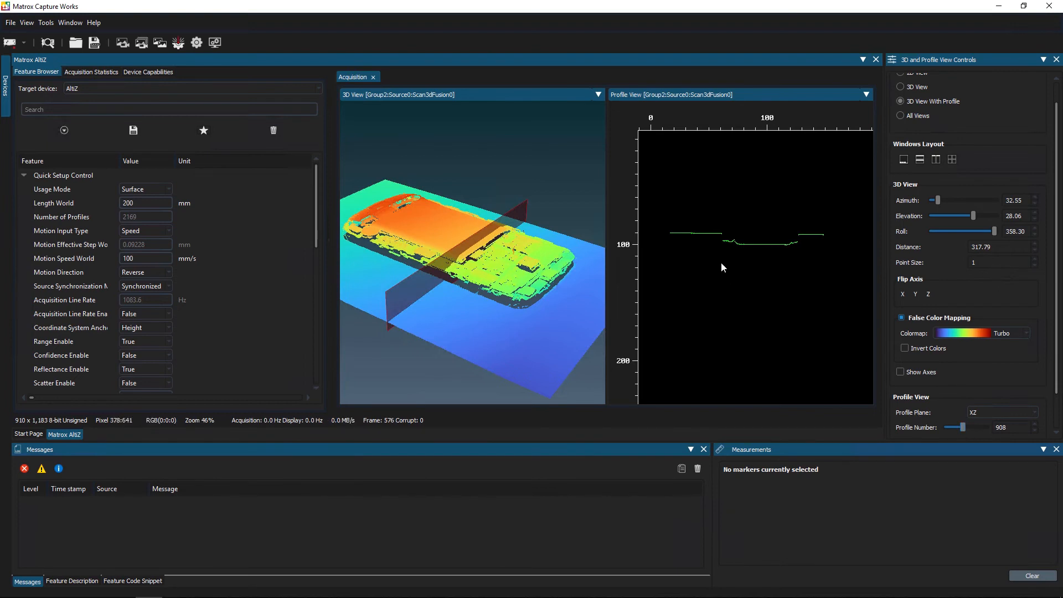
{"action": "mouse_move", "coordinate": [739, 249]}
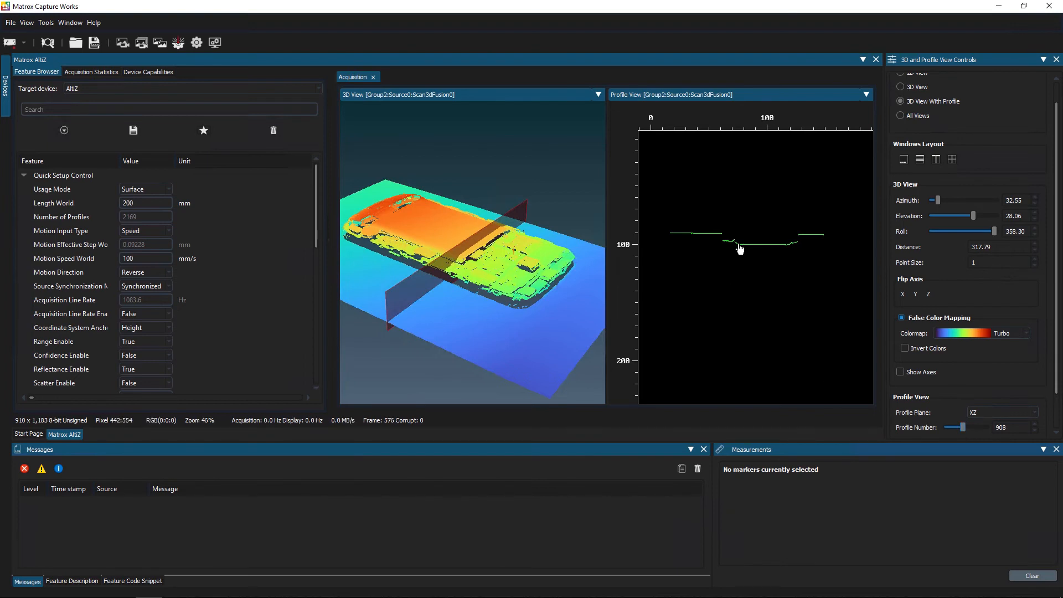
{"action": "left_click", "coordinate": [792, 249]}
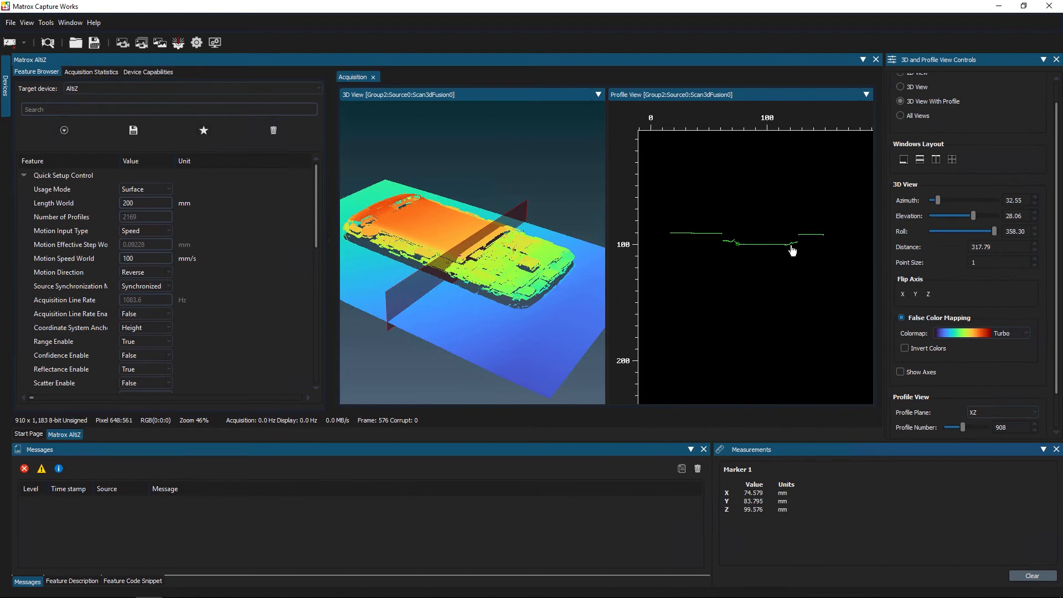
{"action": "left_click", "coordinate": [791, 249]}
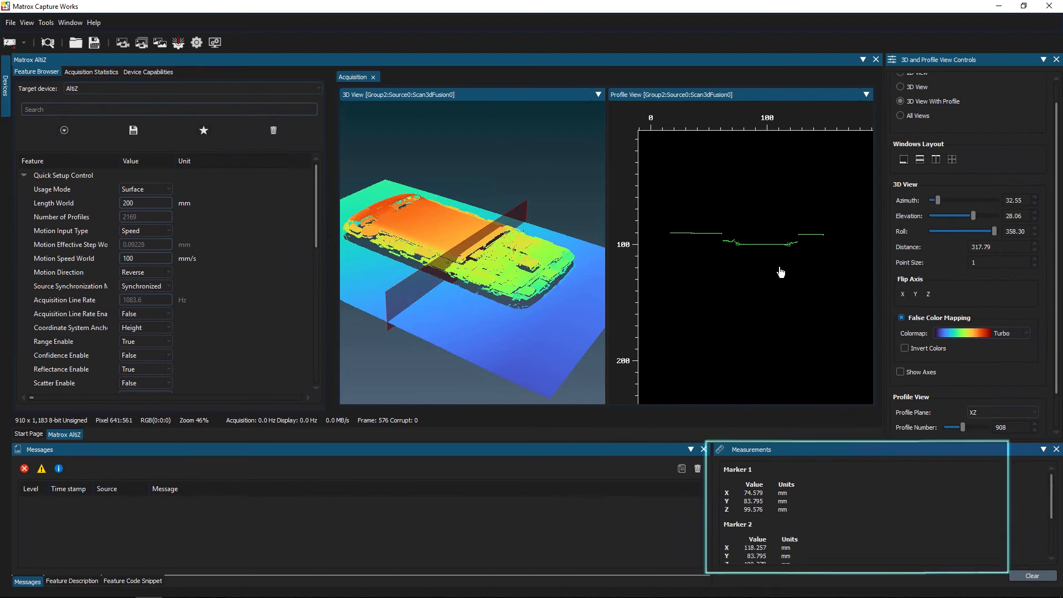
{"action": "scroll", "scroll_direction": "down", "scroll_amount": 3}
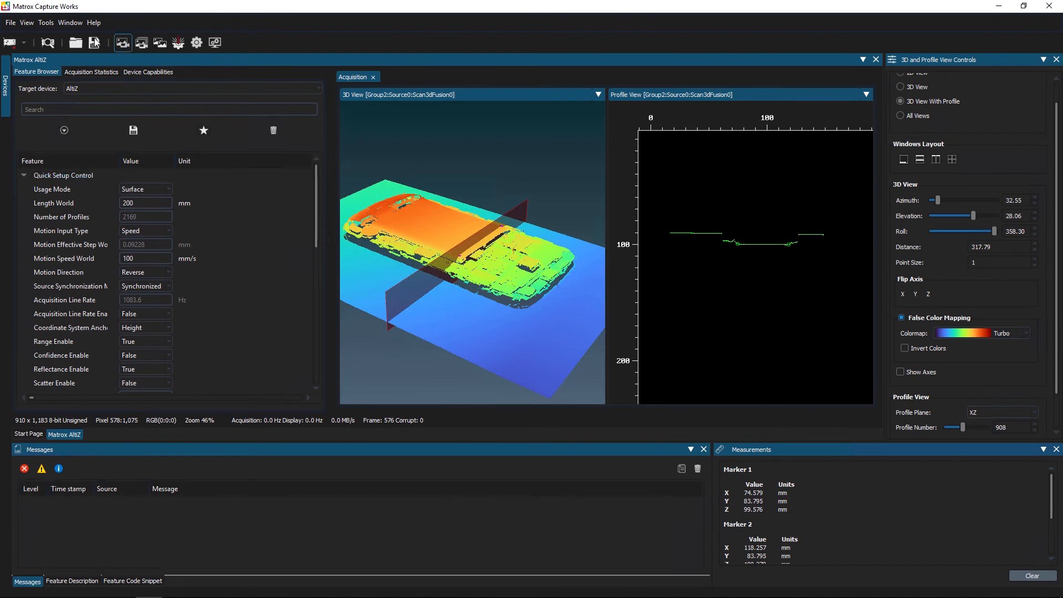
- Start a Save As named Battery in Documents and review the Save as type formats
{"action": "left_click", "coordinate": [10, 22]}
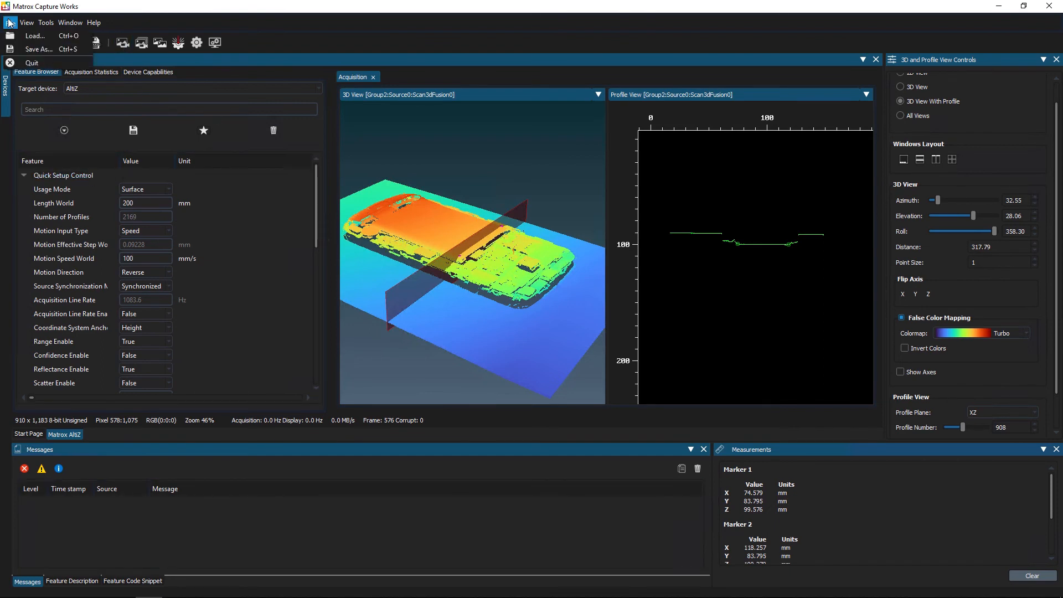
{"action": "left_click", "coordinate": [40, 48]}
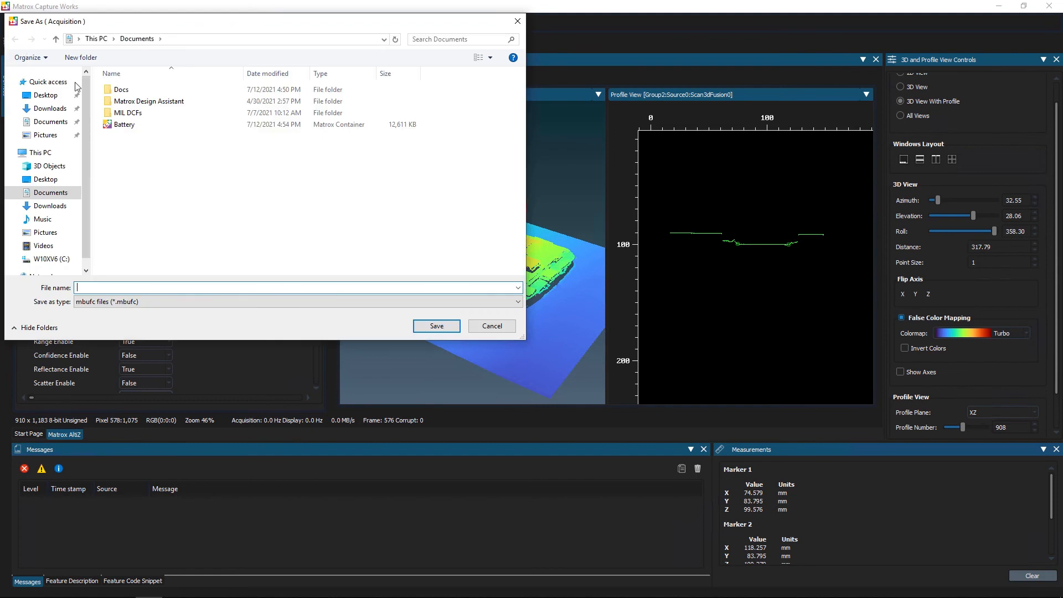
{"action": "left_click", "coordinate": [124, 124]}
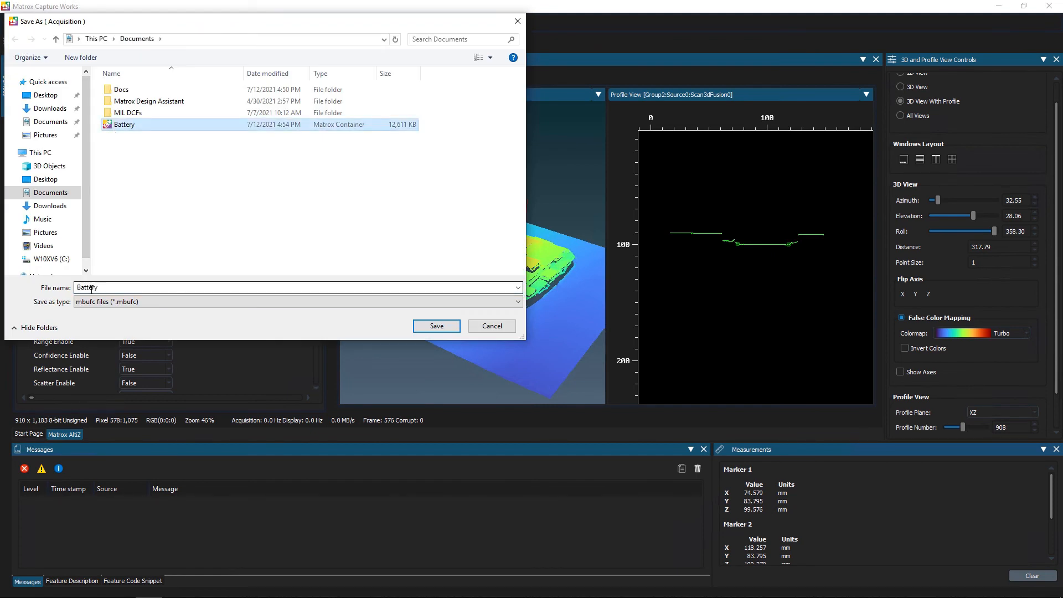
{"action": "left_click", "coordinate": [295, 301]}
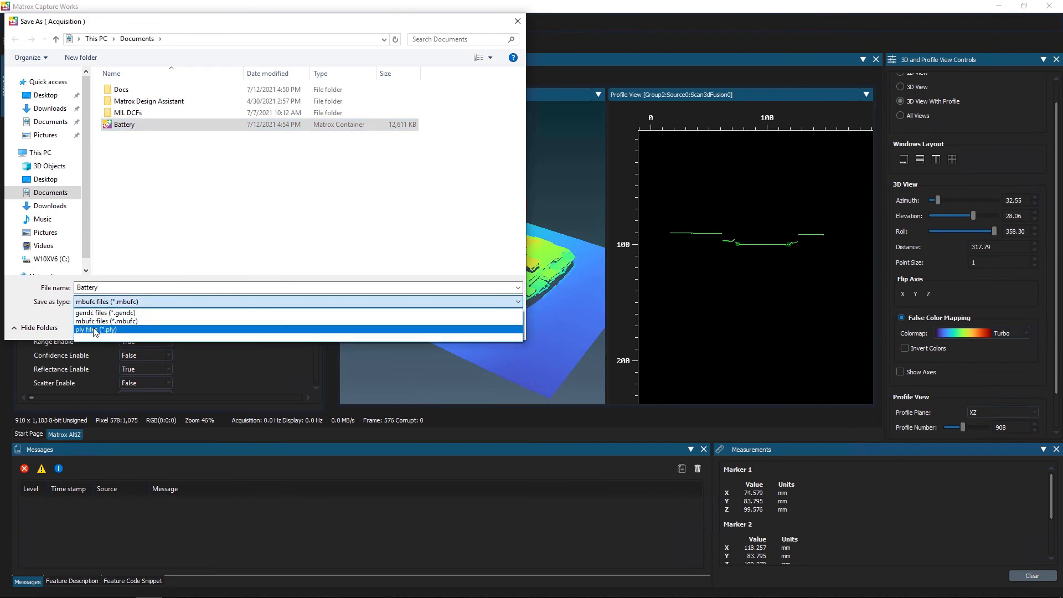